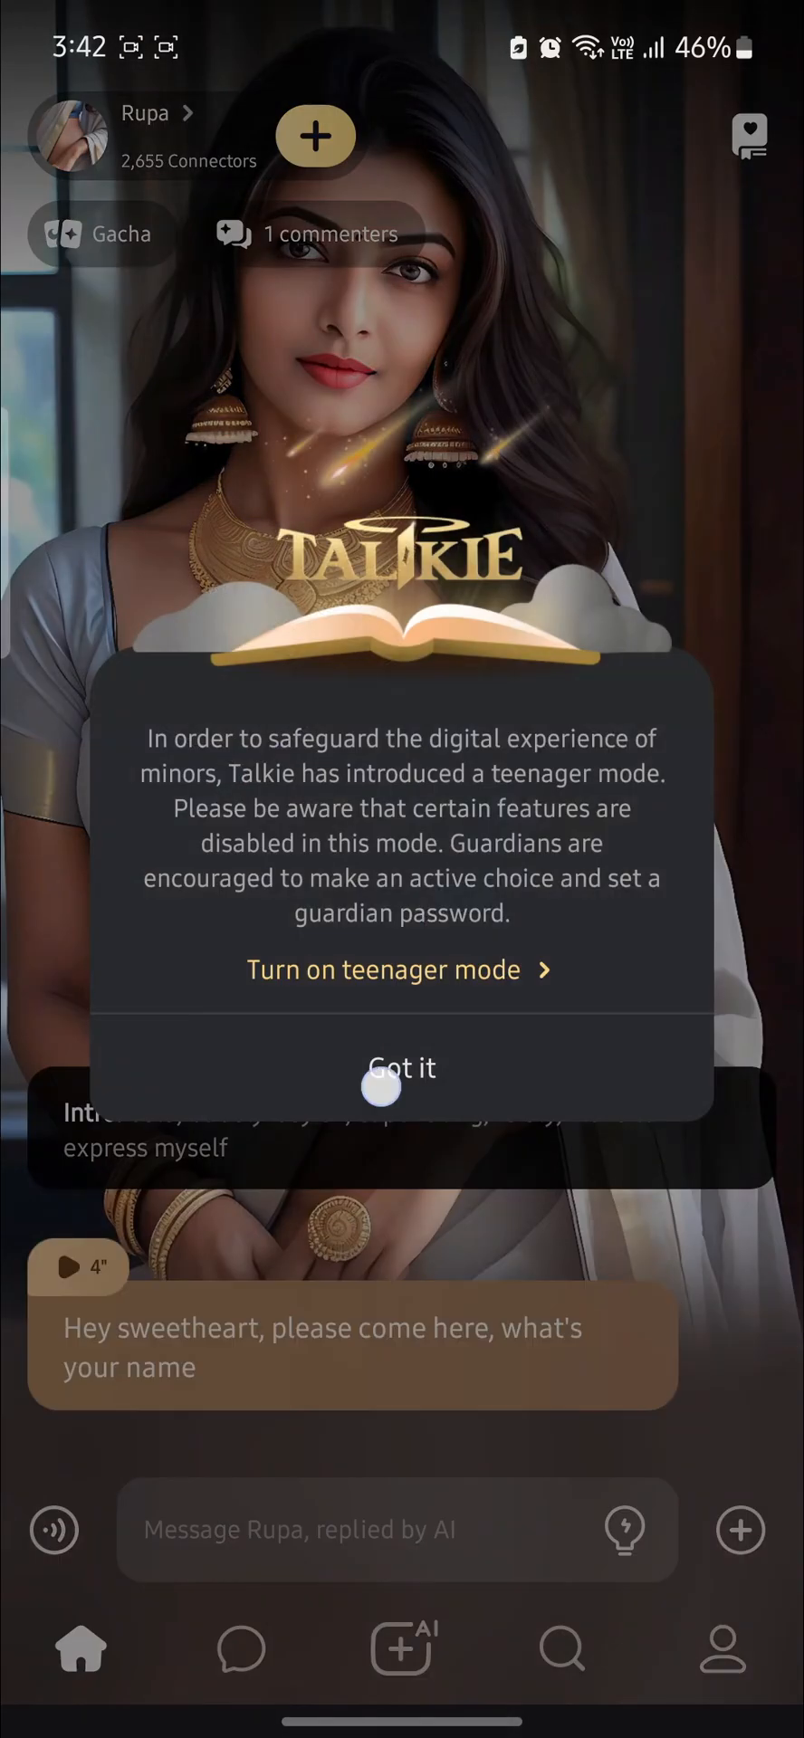
# Dismiss the teenager mode notice with 'Got it' and go to your own profile page.
pyautogui.click(402, 1068)
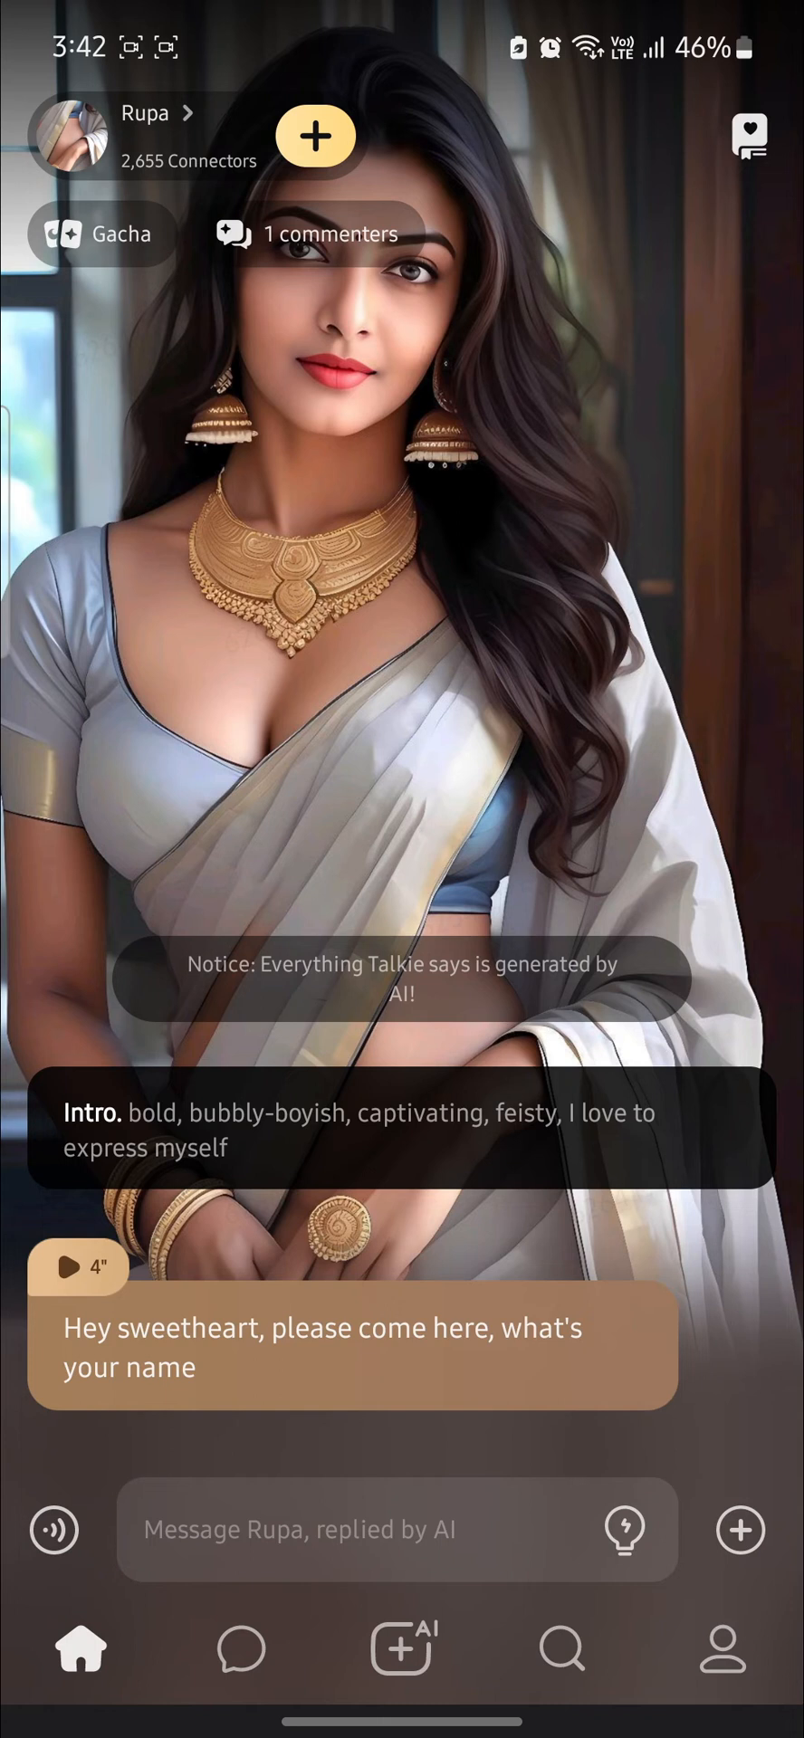
pyautogui.click(723, 1650)
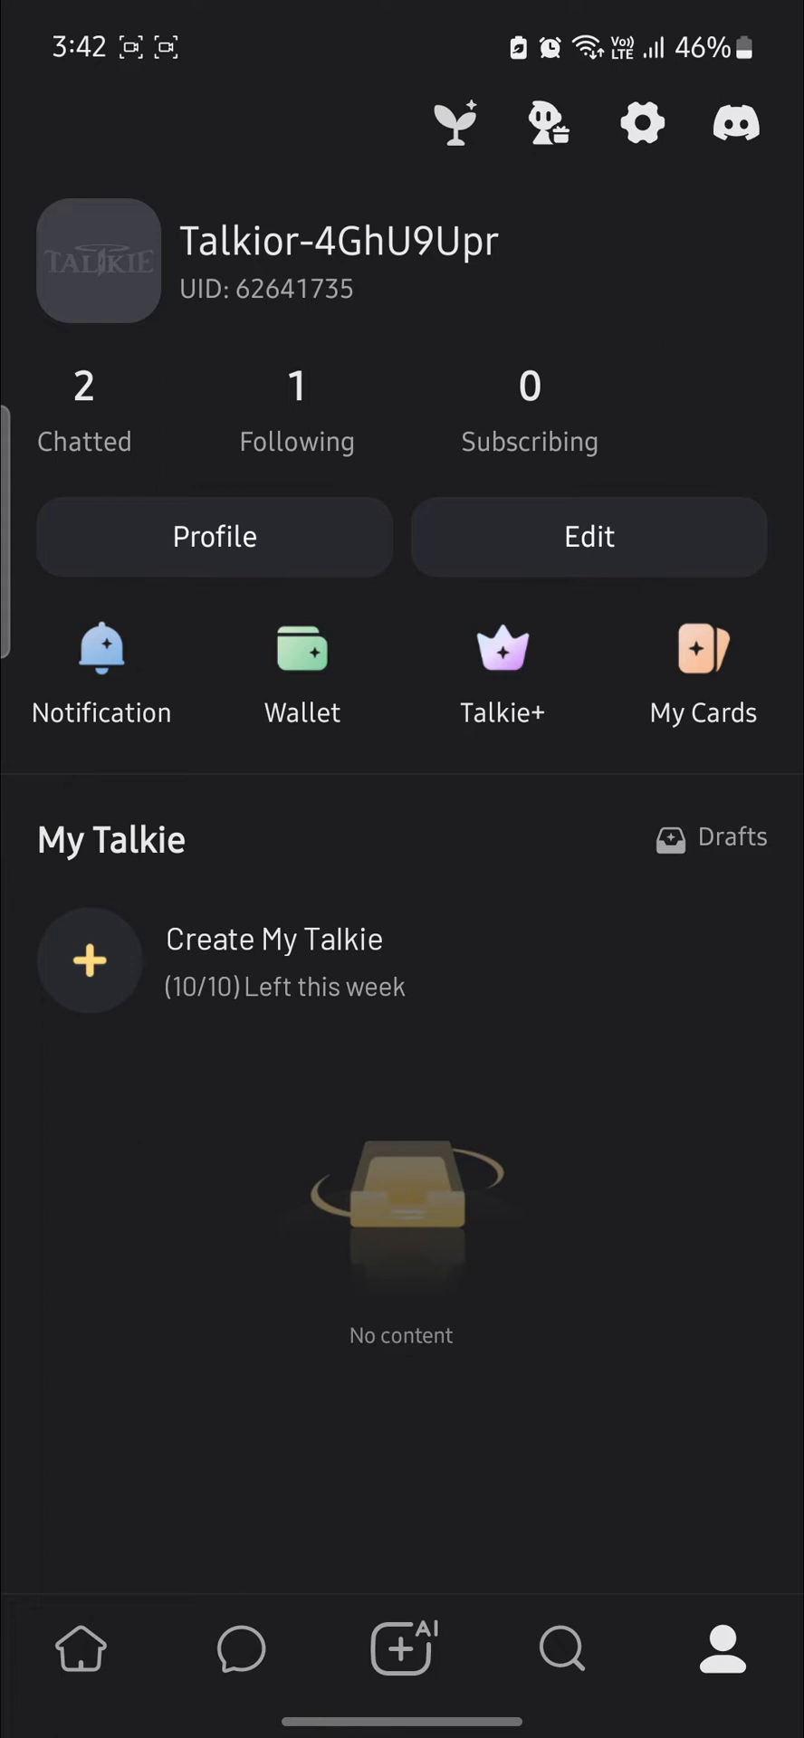
# Go from the profile's settings gear to the Delete Account page with its risk reminders.
pyautogui.click(641, 123)
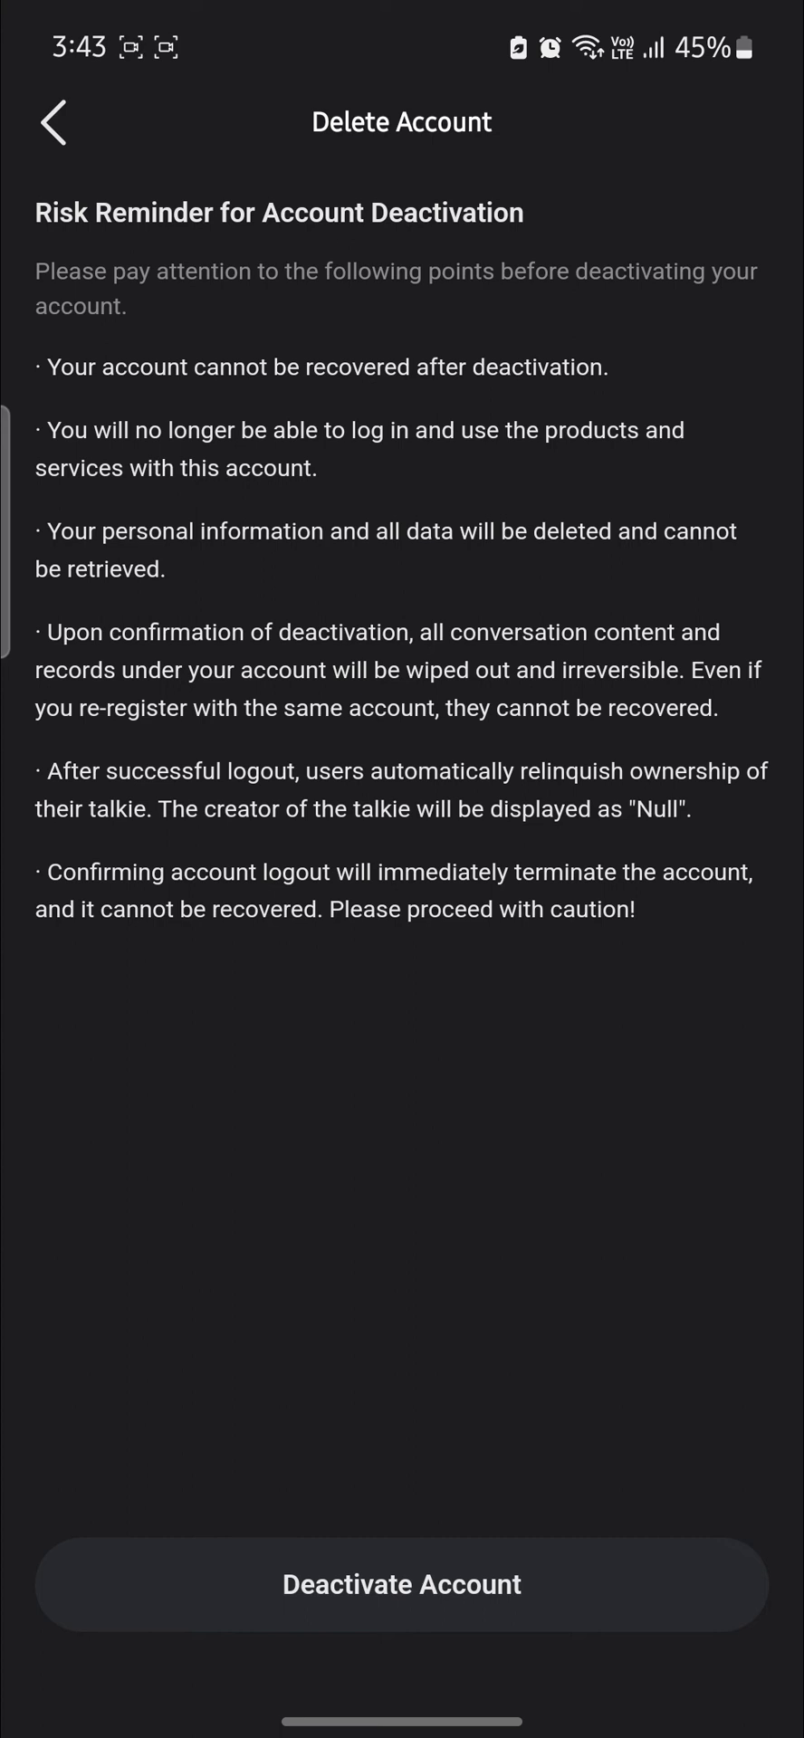
# Deactivate the account, confirm the warning dialog, and return to the phone home screen.
pyautogui.click(402, 1583)
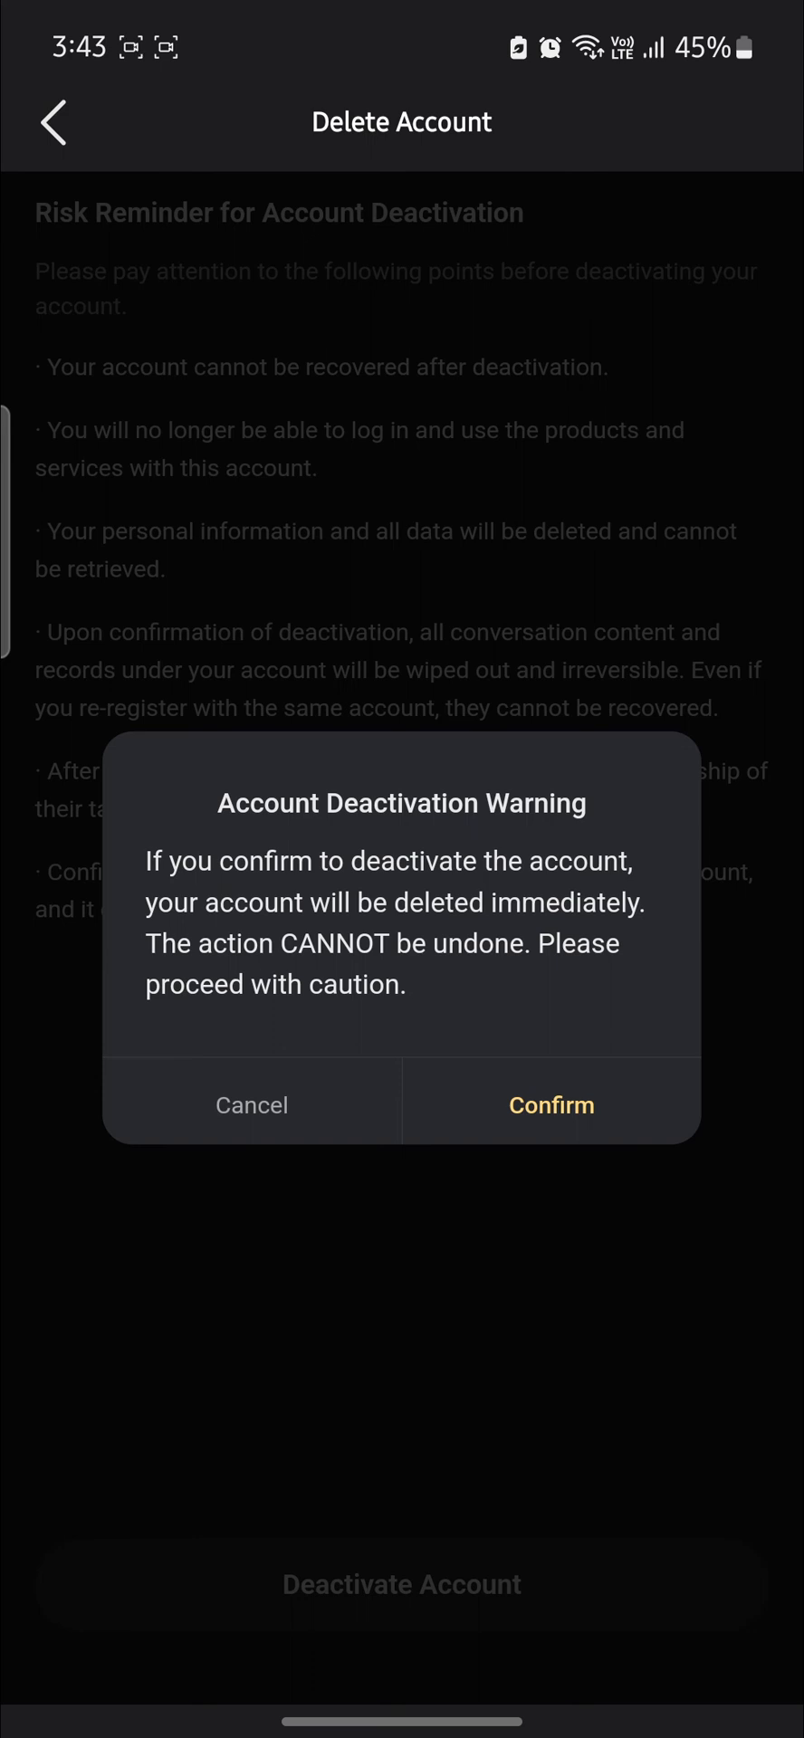
pyautogui.click(551, 1104)
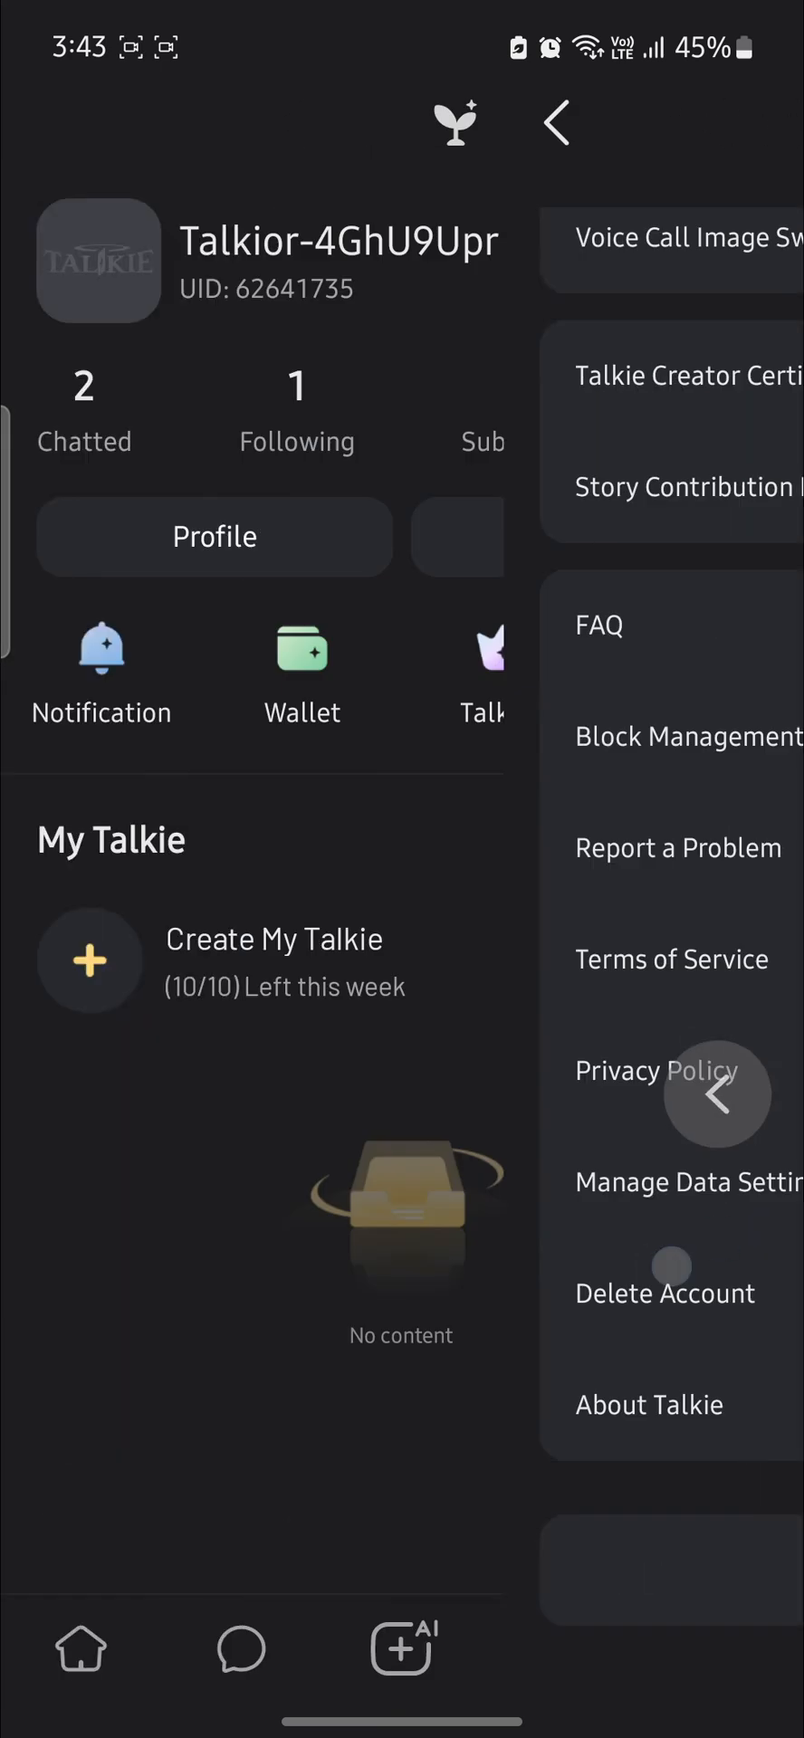
pyautogui.press('Home')
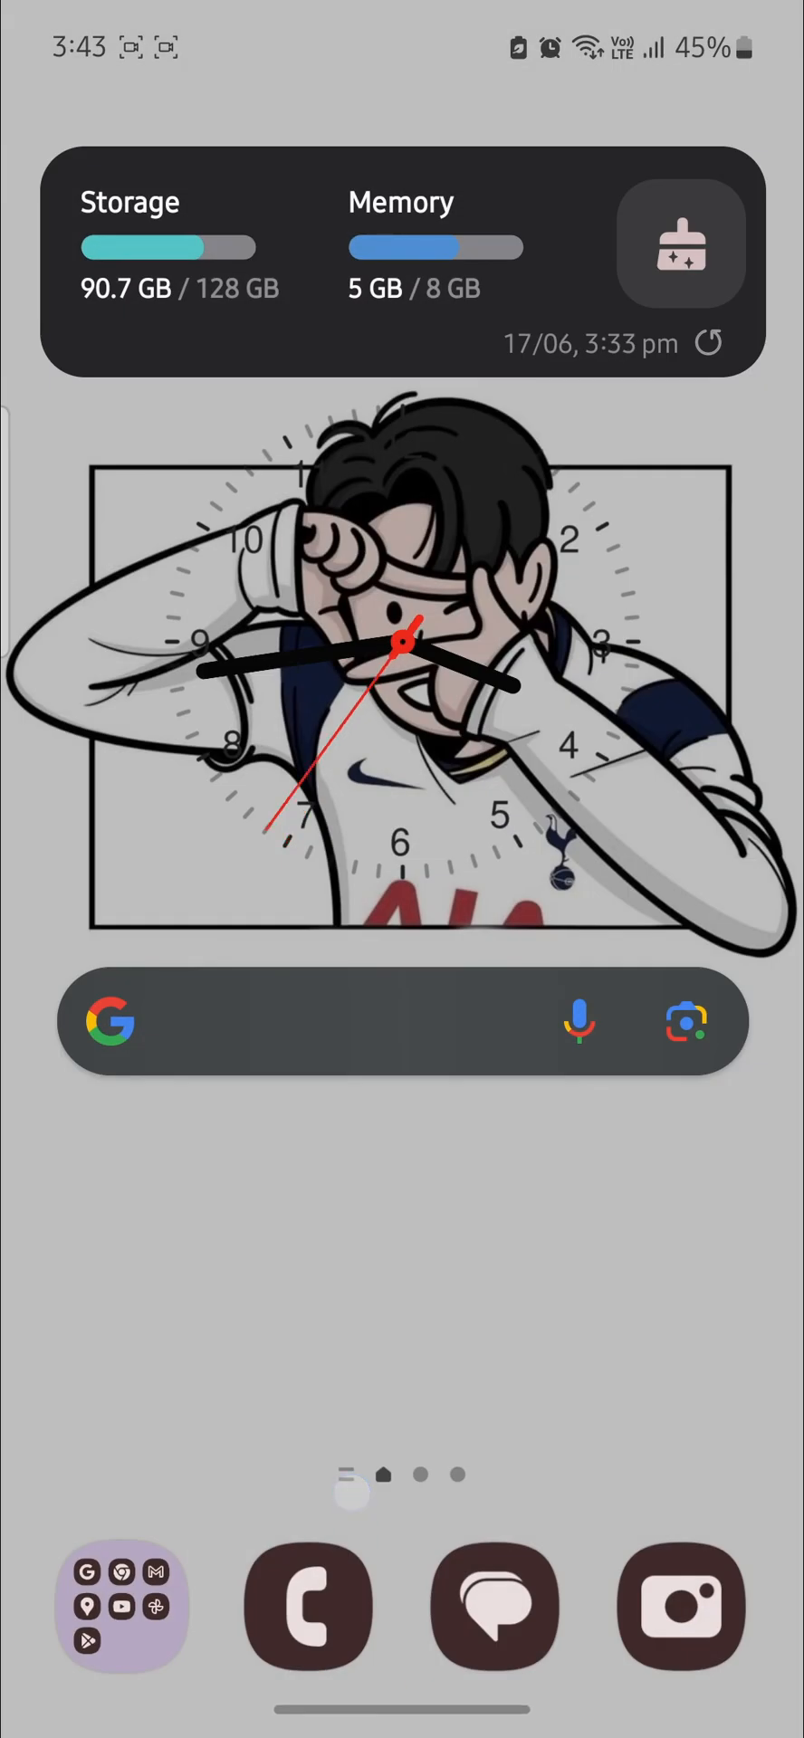